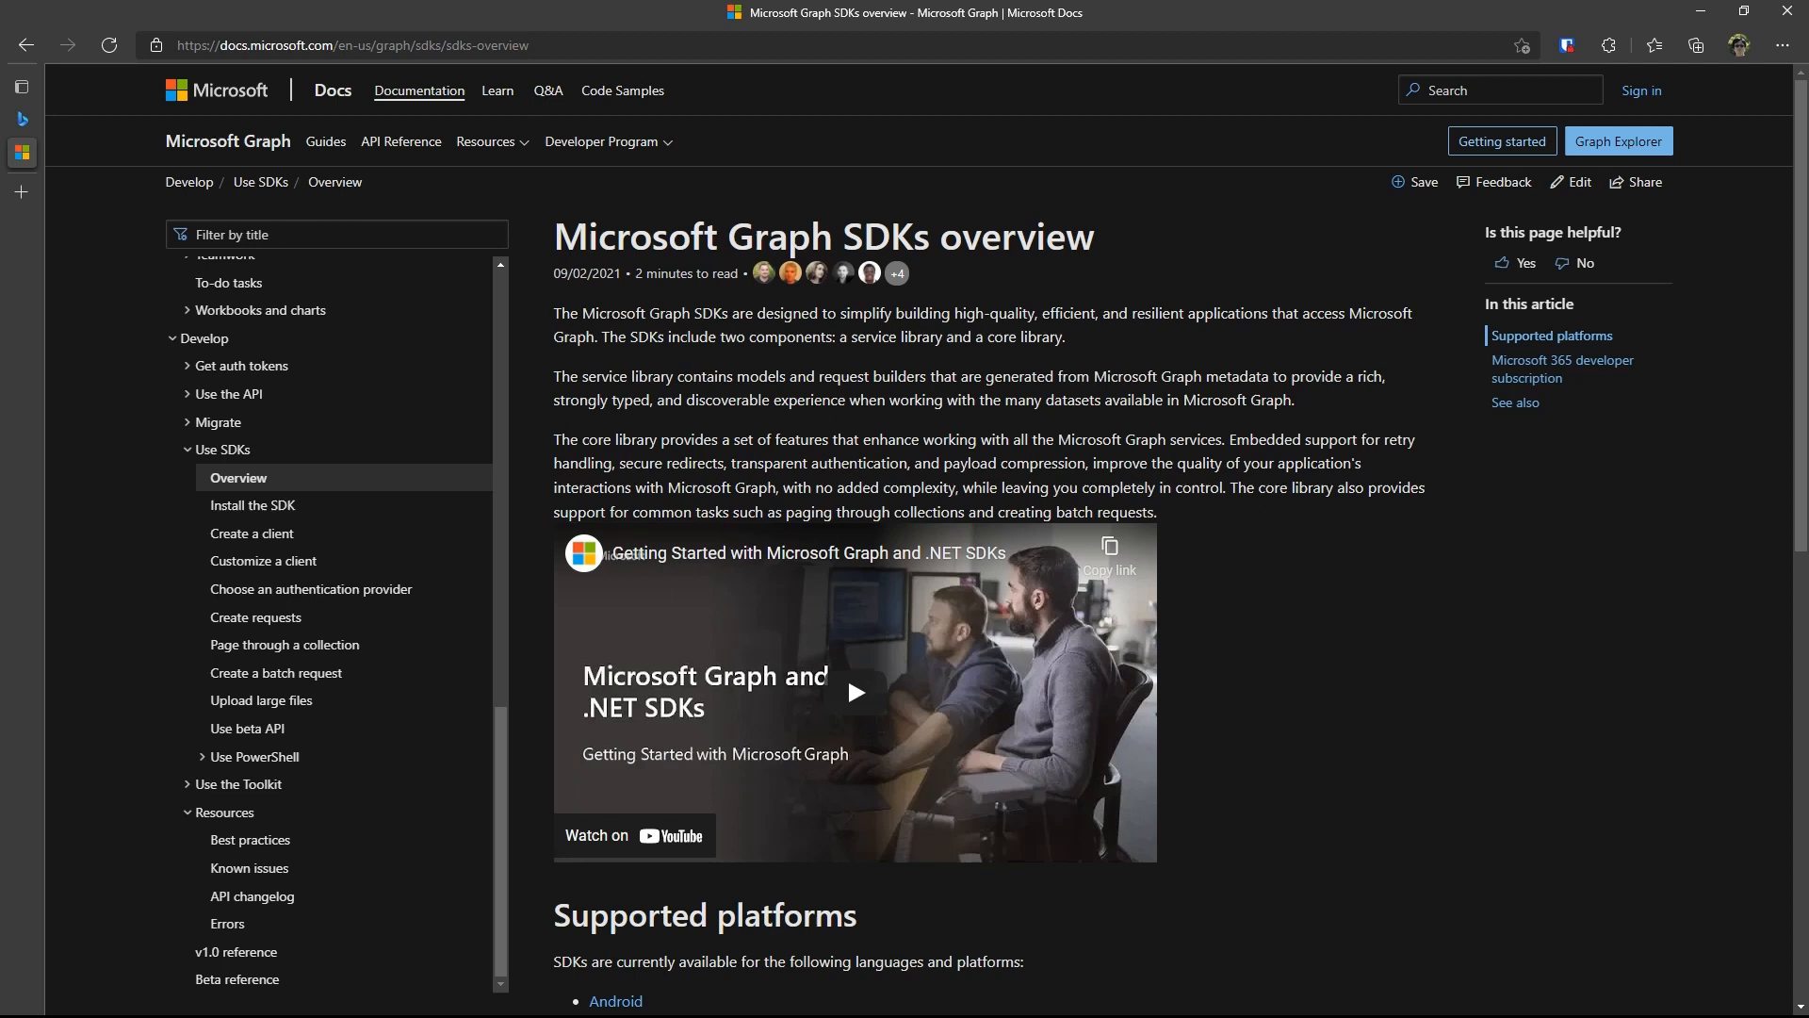
mouse_move(251, 505)
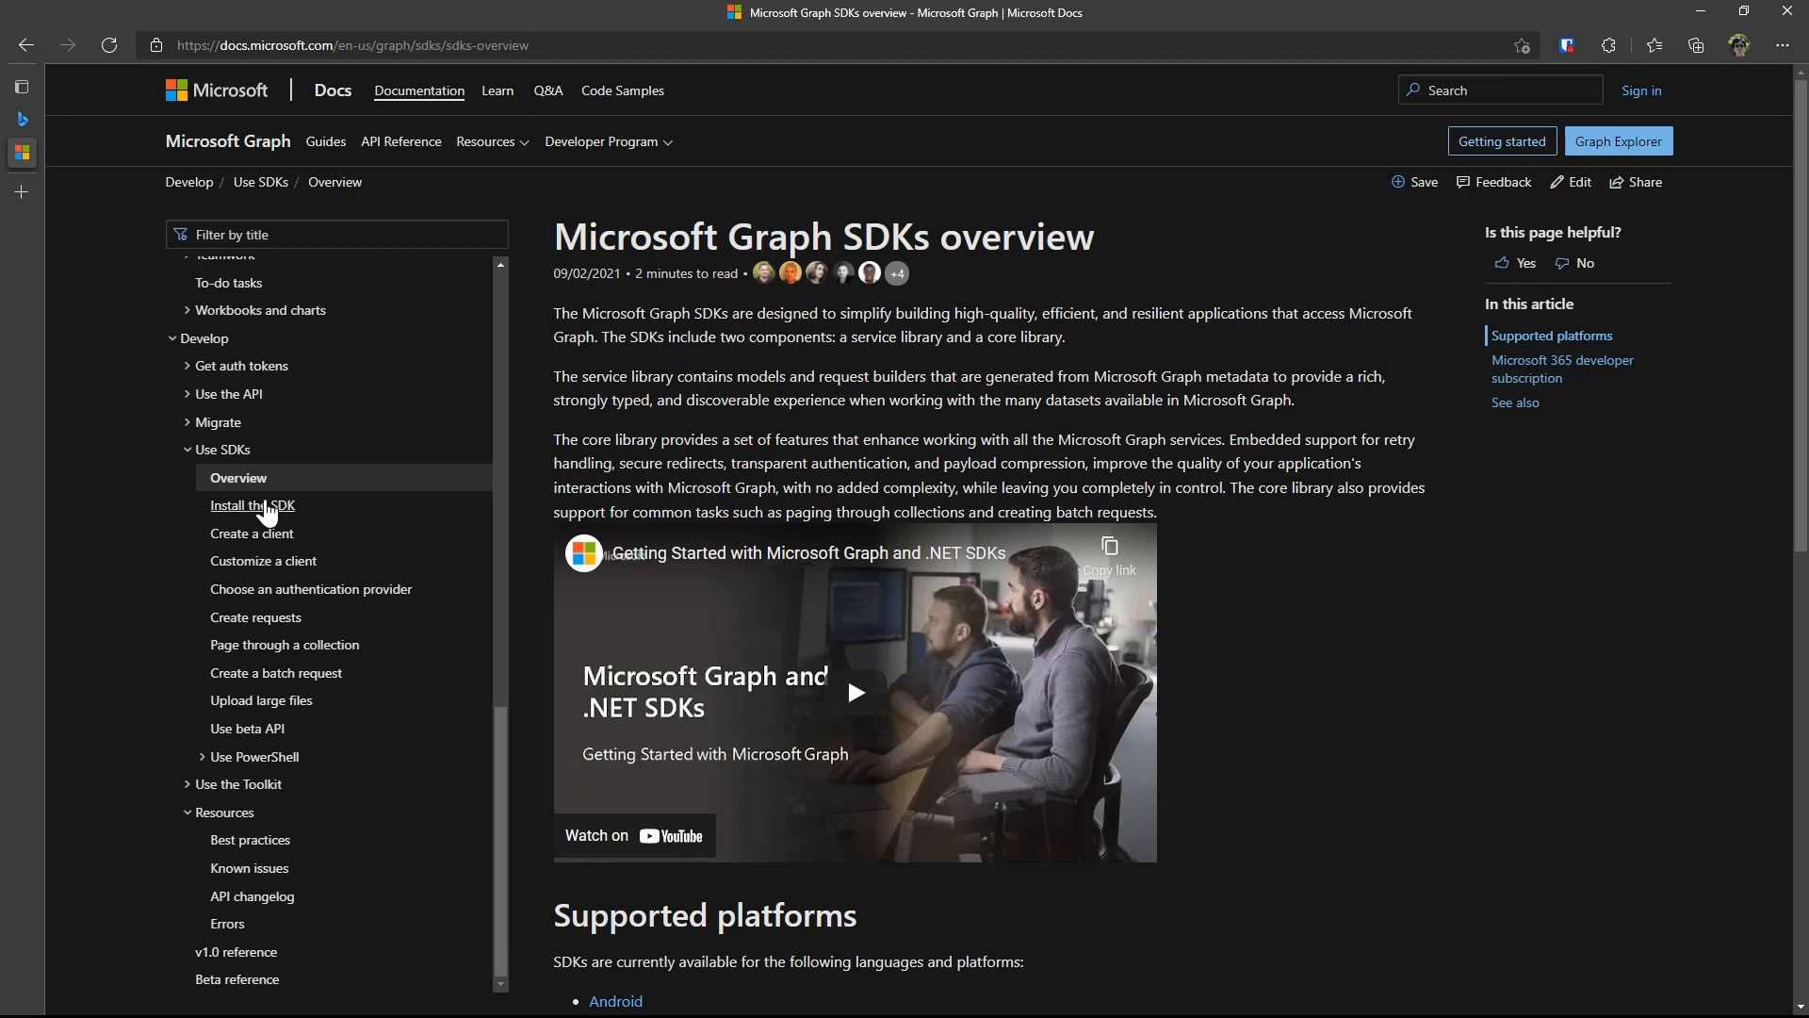
- Go to the 'Install the SDK' page from the Microsoft Graph SDKs table of contents
left_click(251, 505)
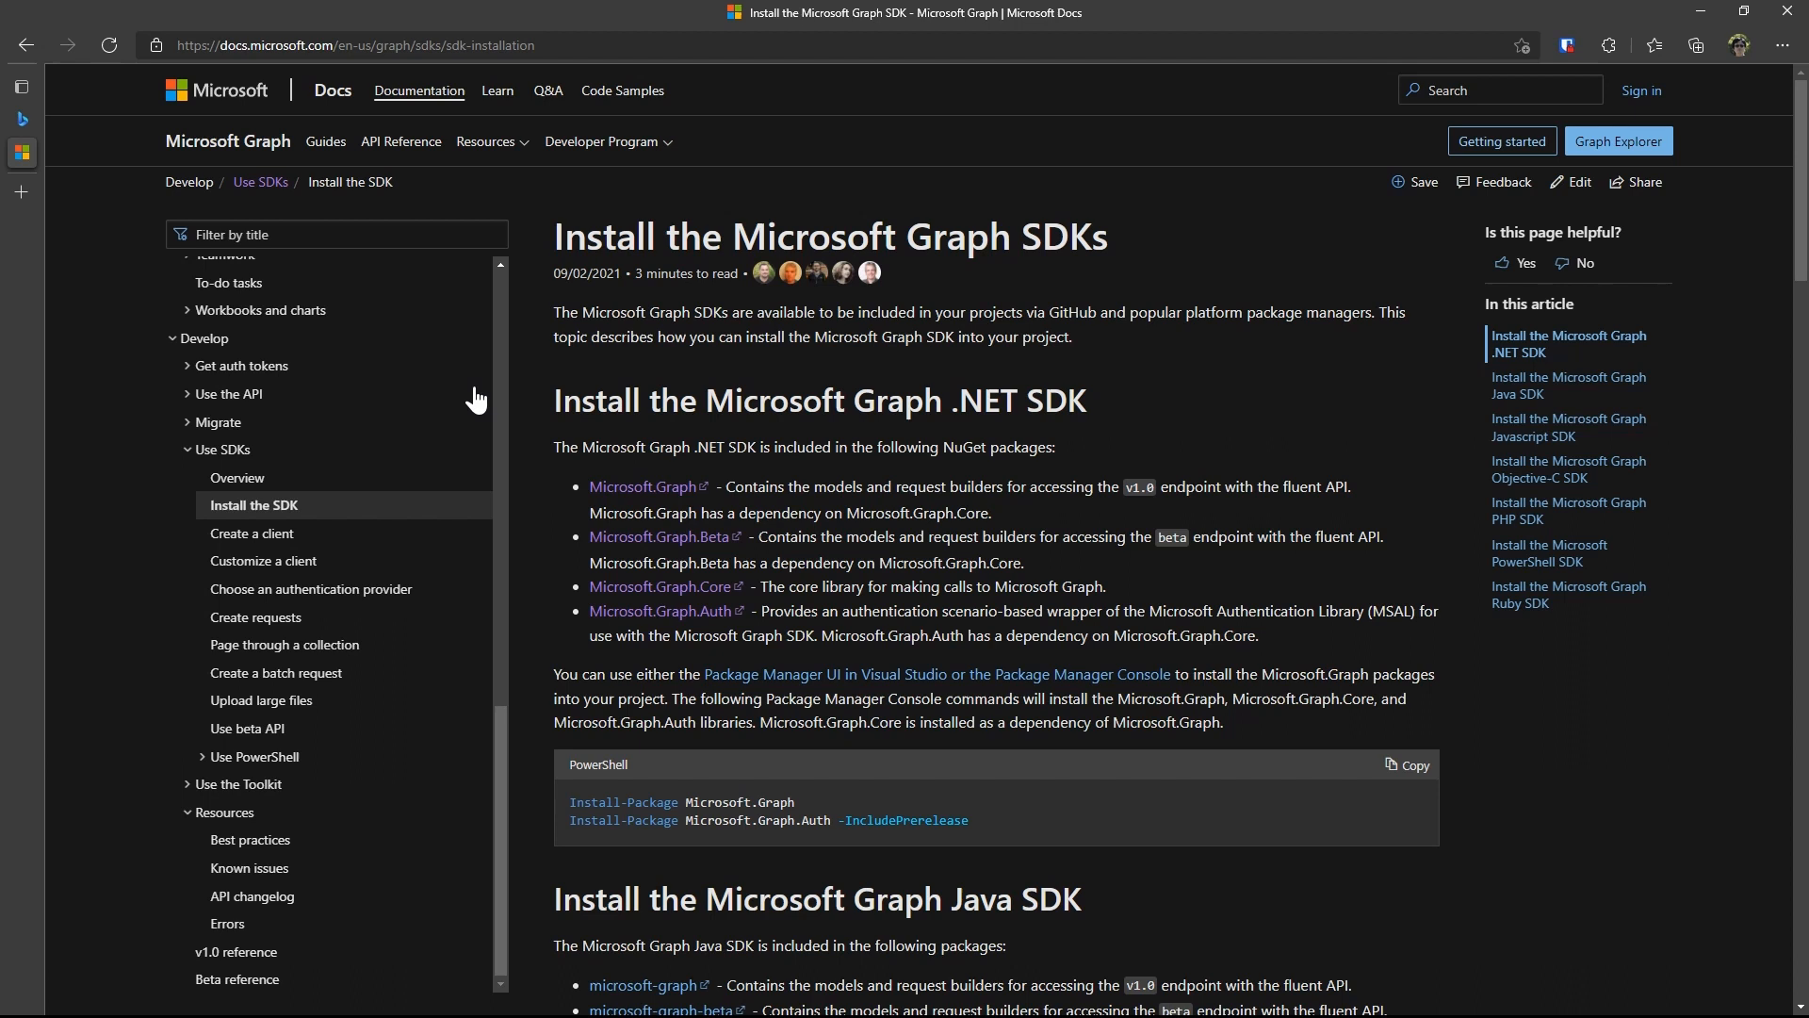
mouse_move(665, 611)
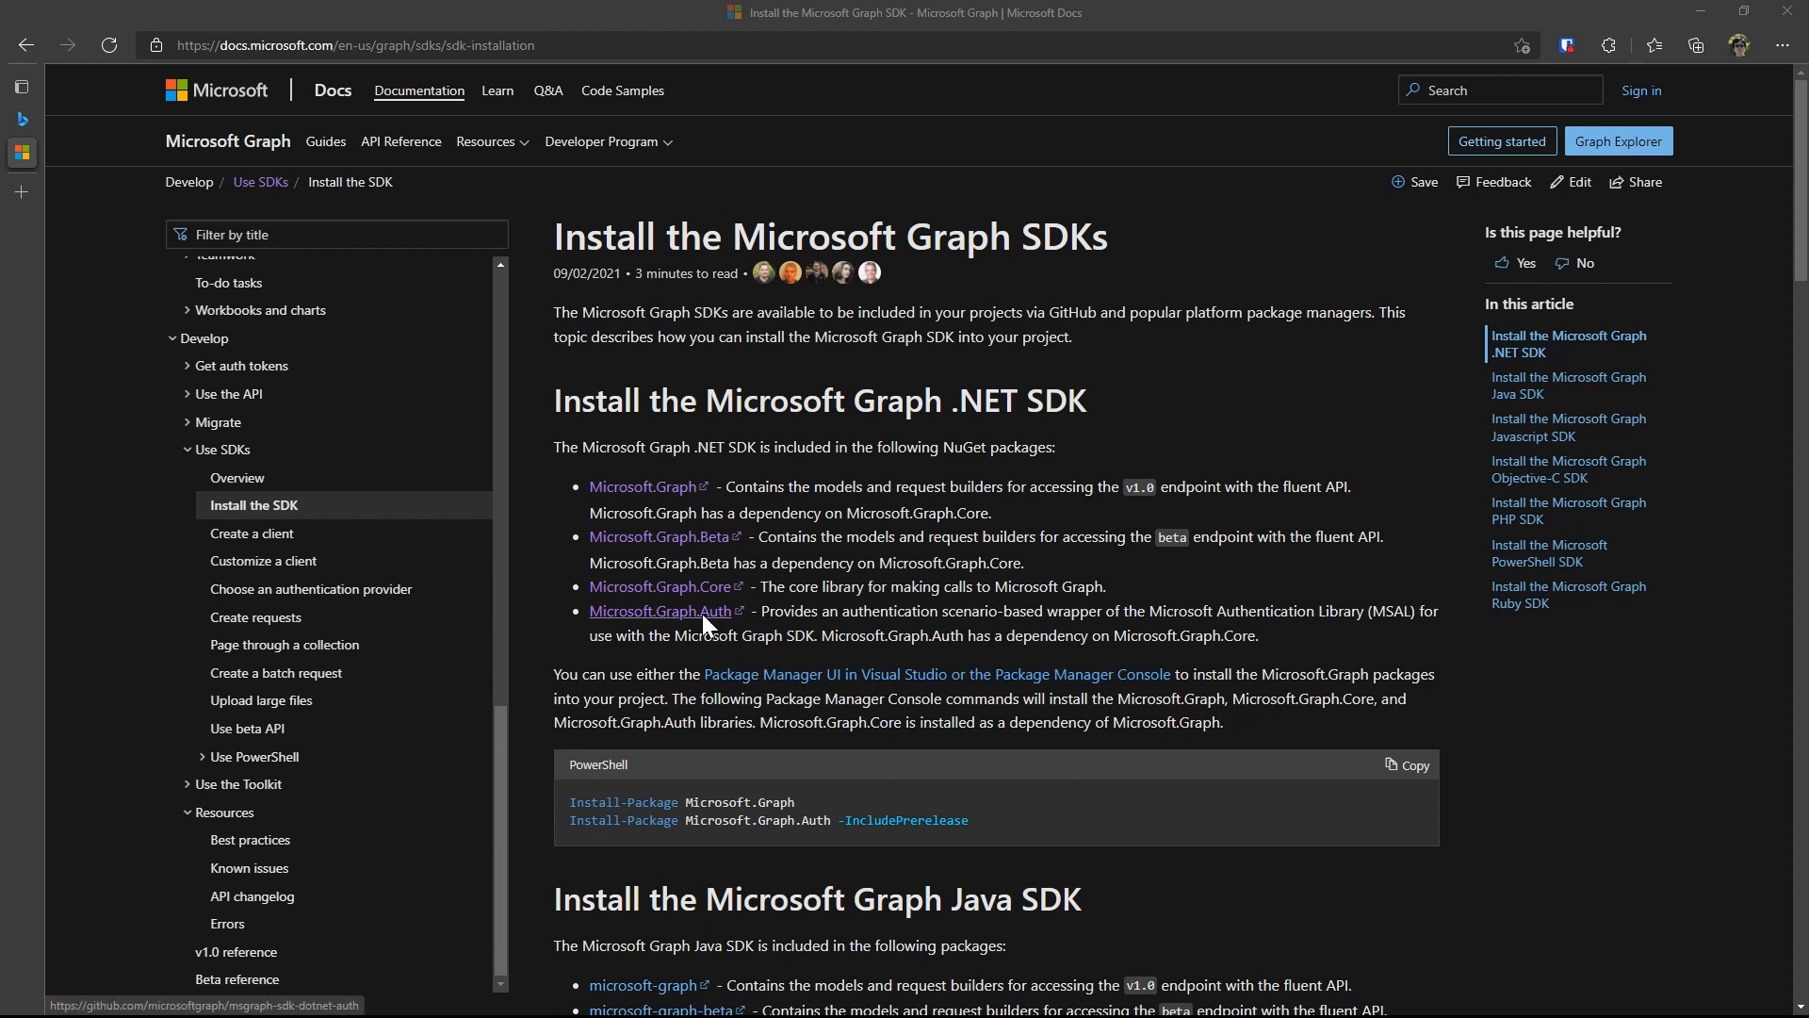
left_click(659, 611)
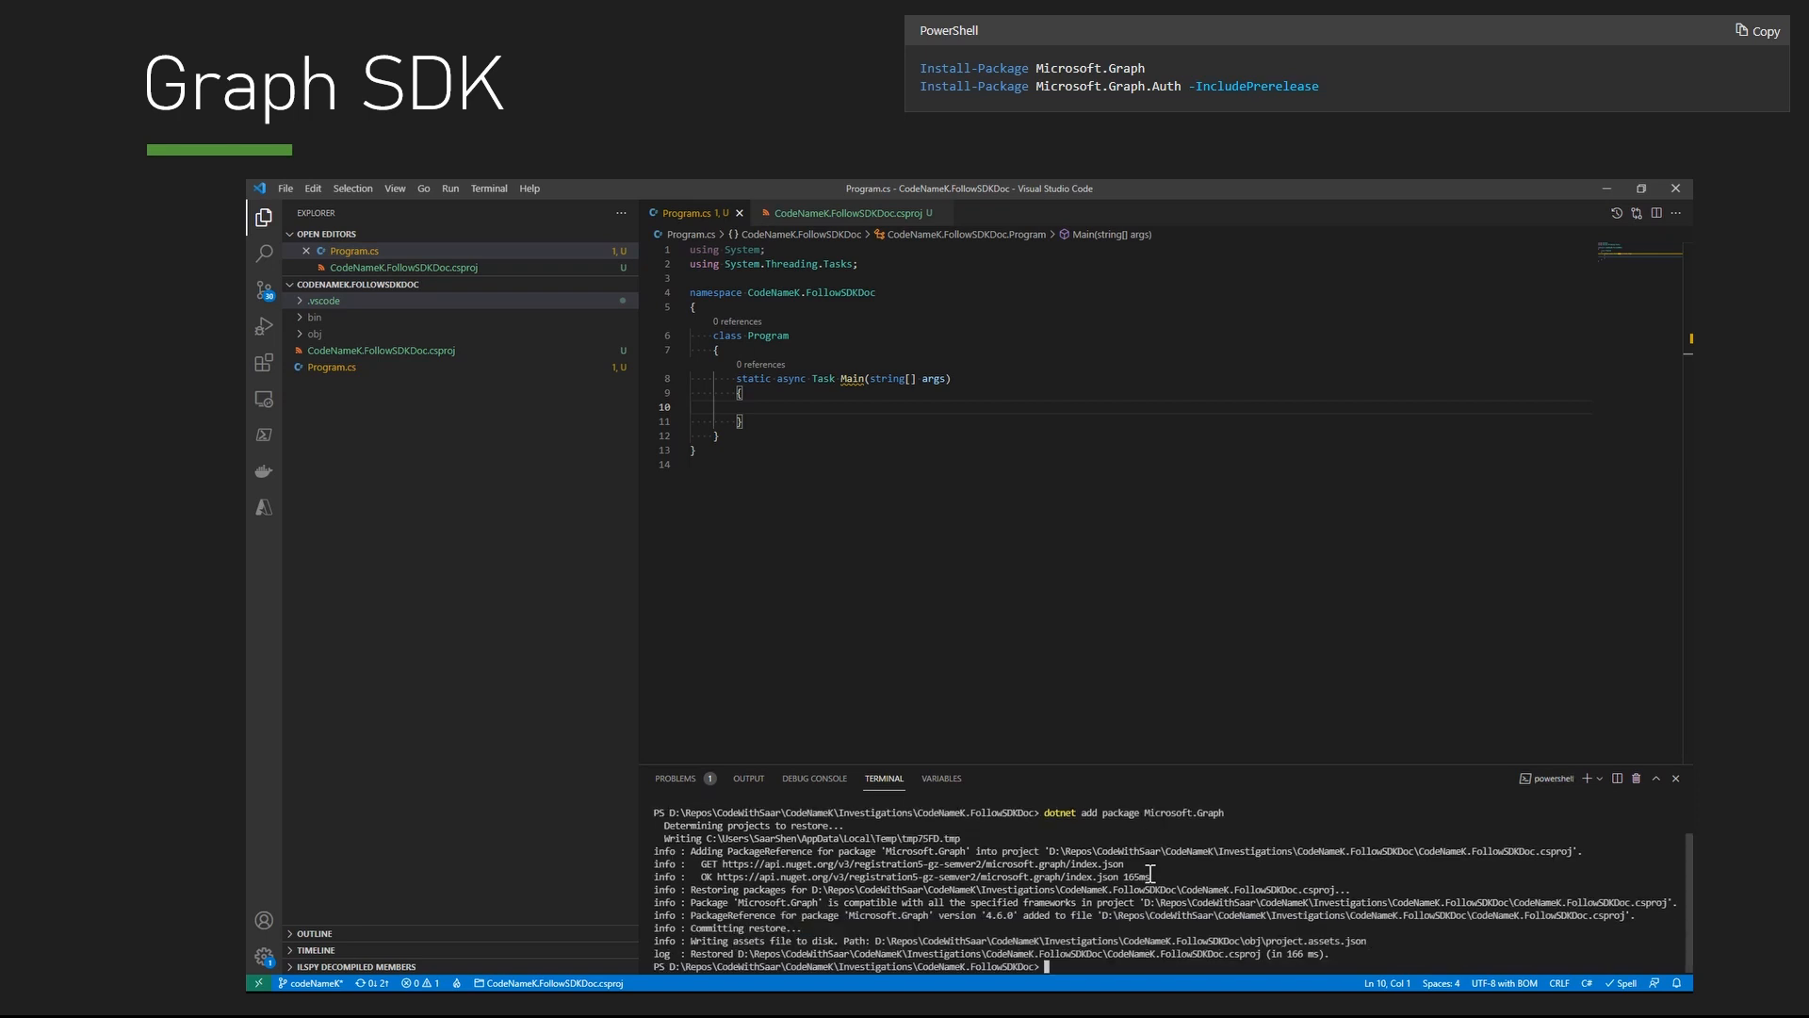
- Add the Azure.Identity package to the project with 'dotnet add package'
type("dotnet add package Azure.Identity")
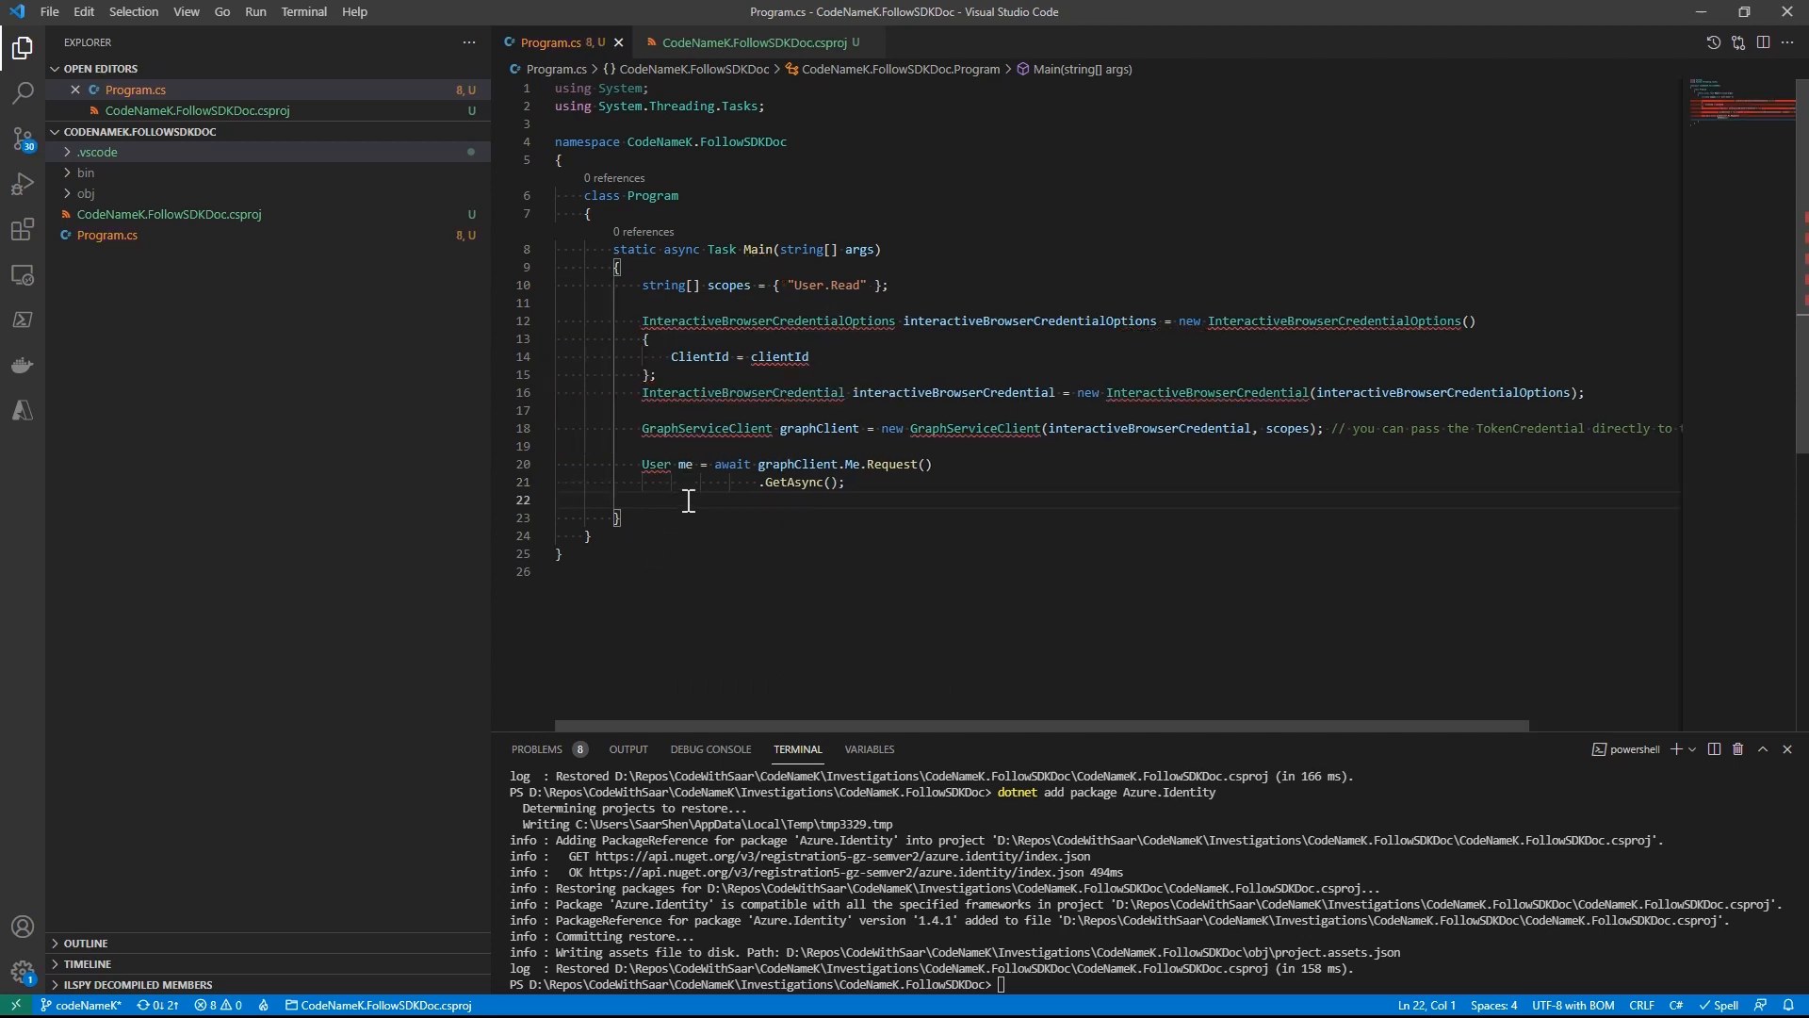
- Add 'using Azure.Identity;' and 'using Microsoft.Graph;' directives to Program.cs
type("using Azure.Identity;")
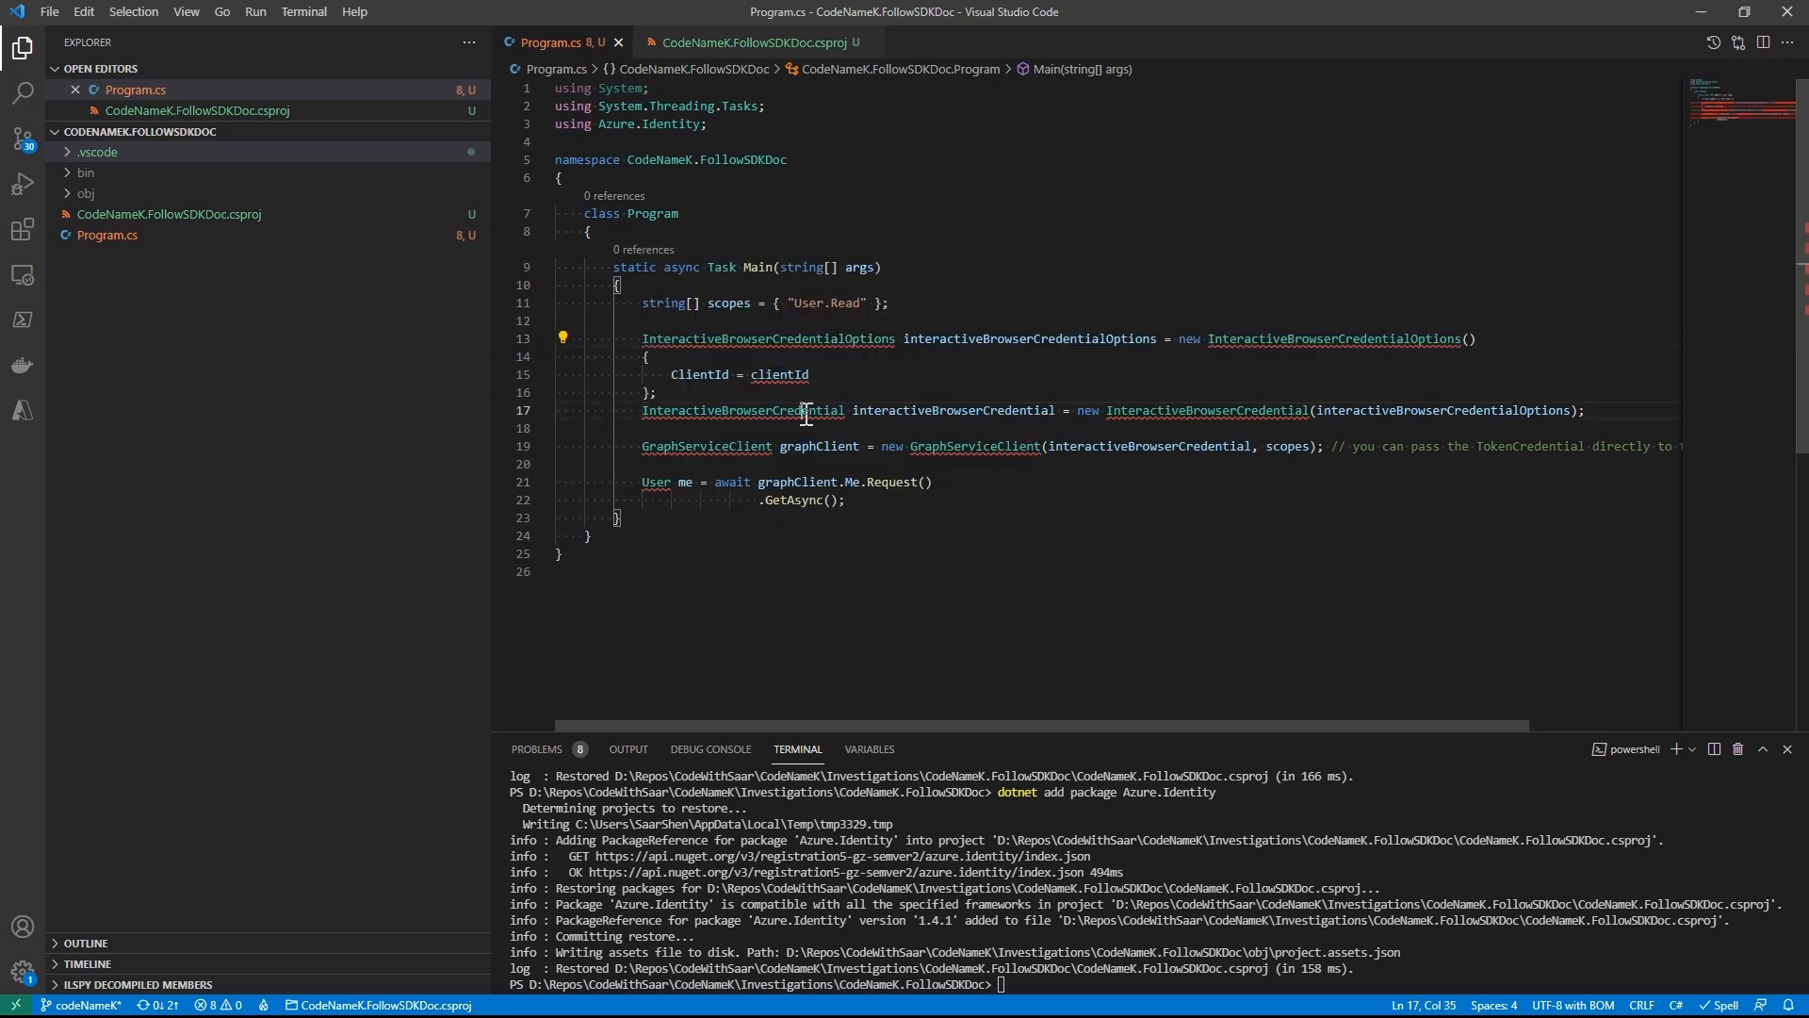
type("using Microsoft.Graph;")
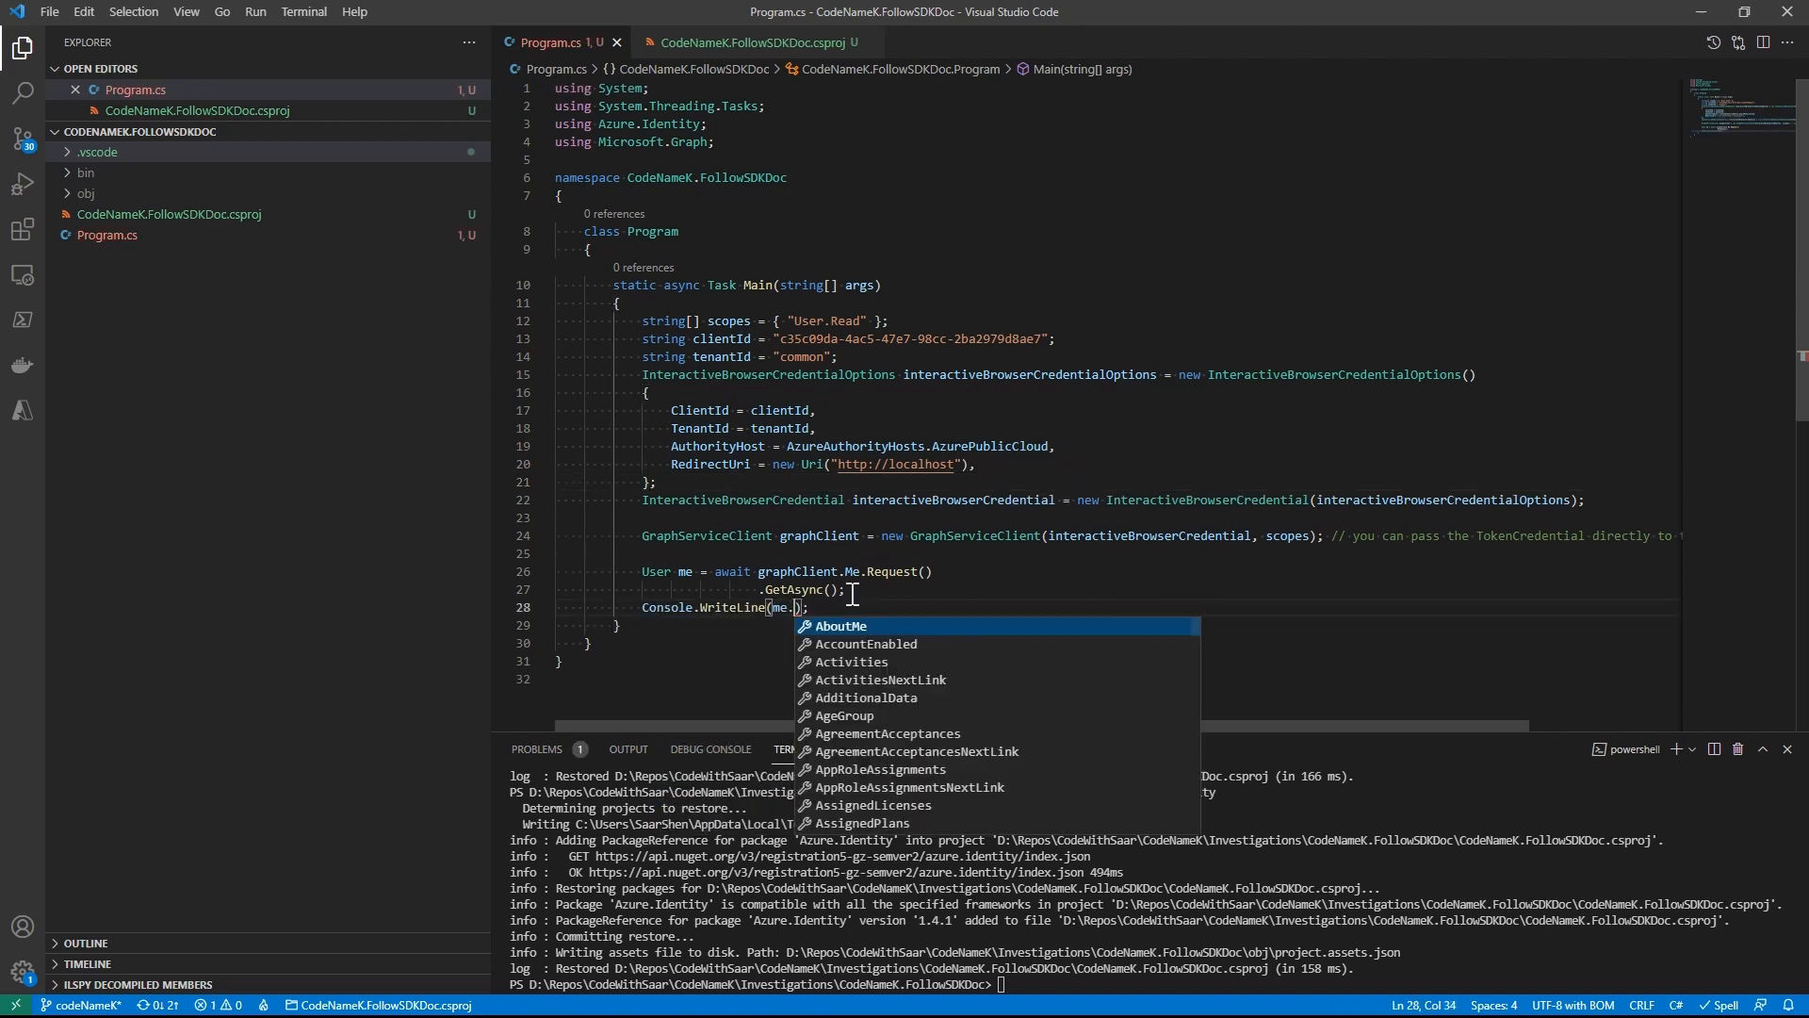
- Print me.DisplayName and run the app with 'dotnet run' to bring up Microsoft sign-in
type("DisplayName")
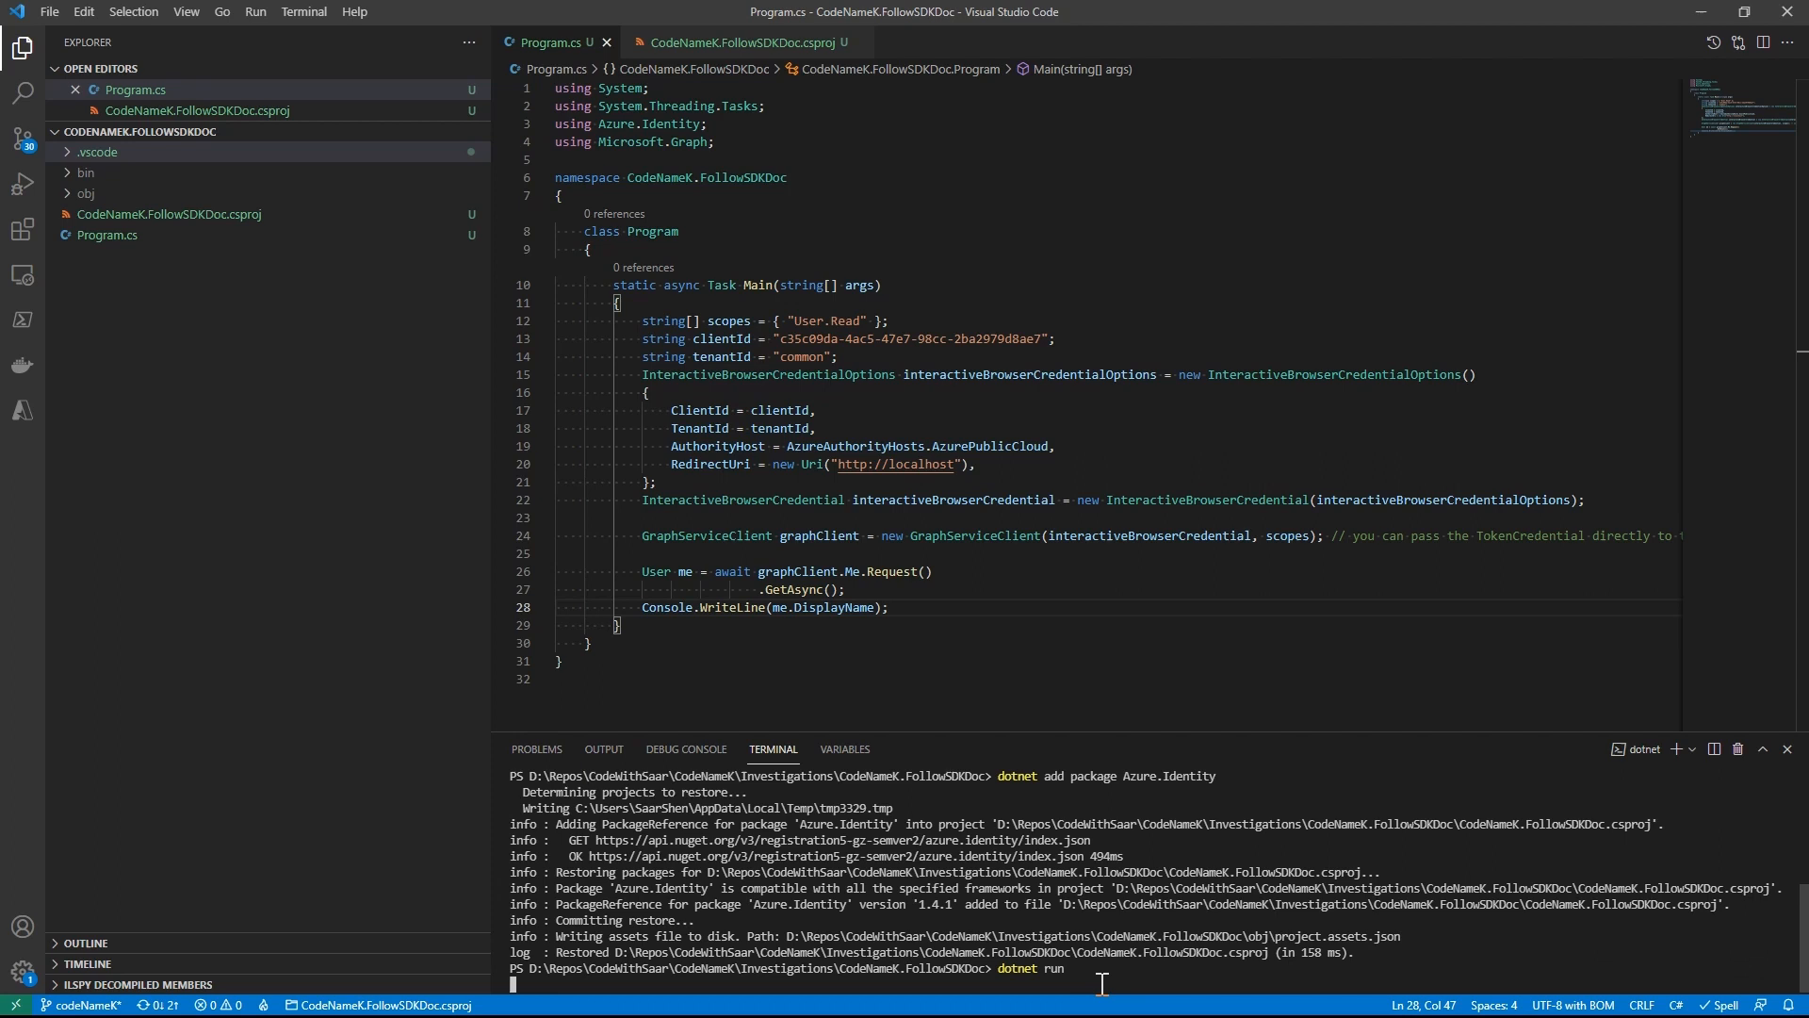
key("enter")
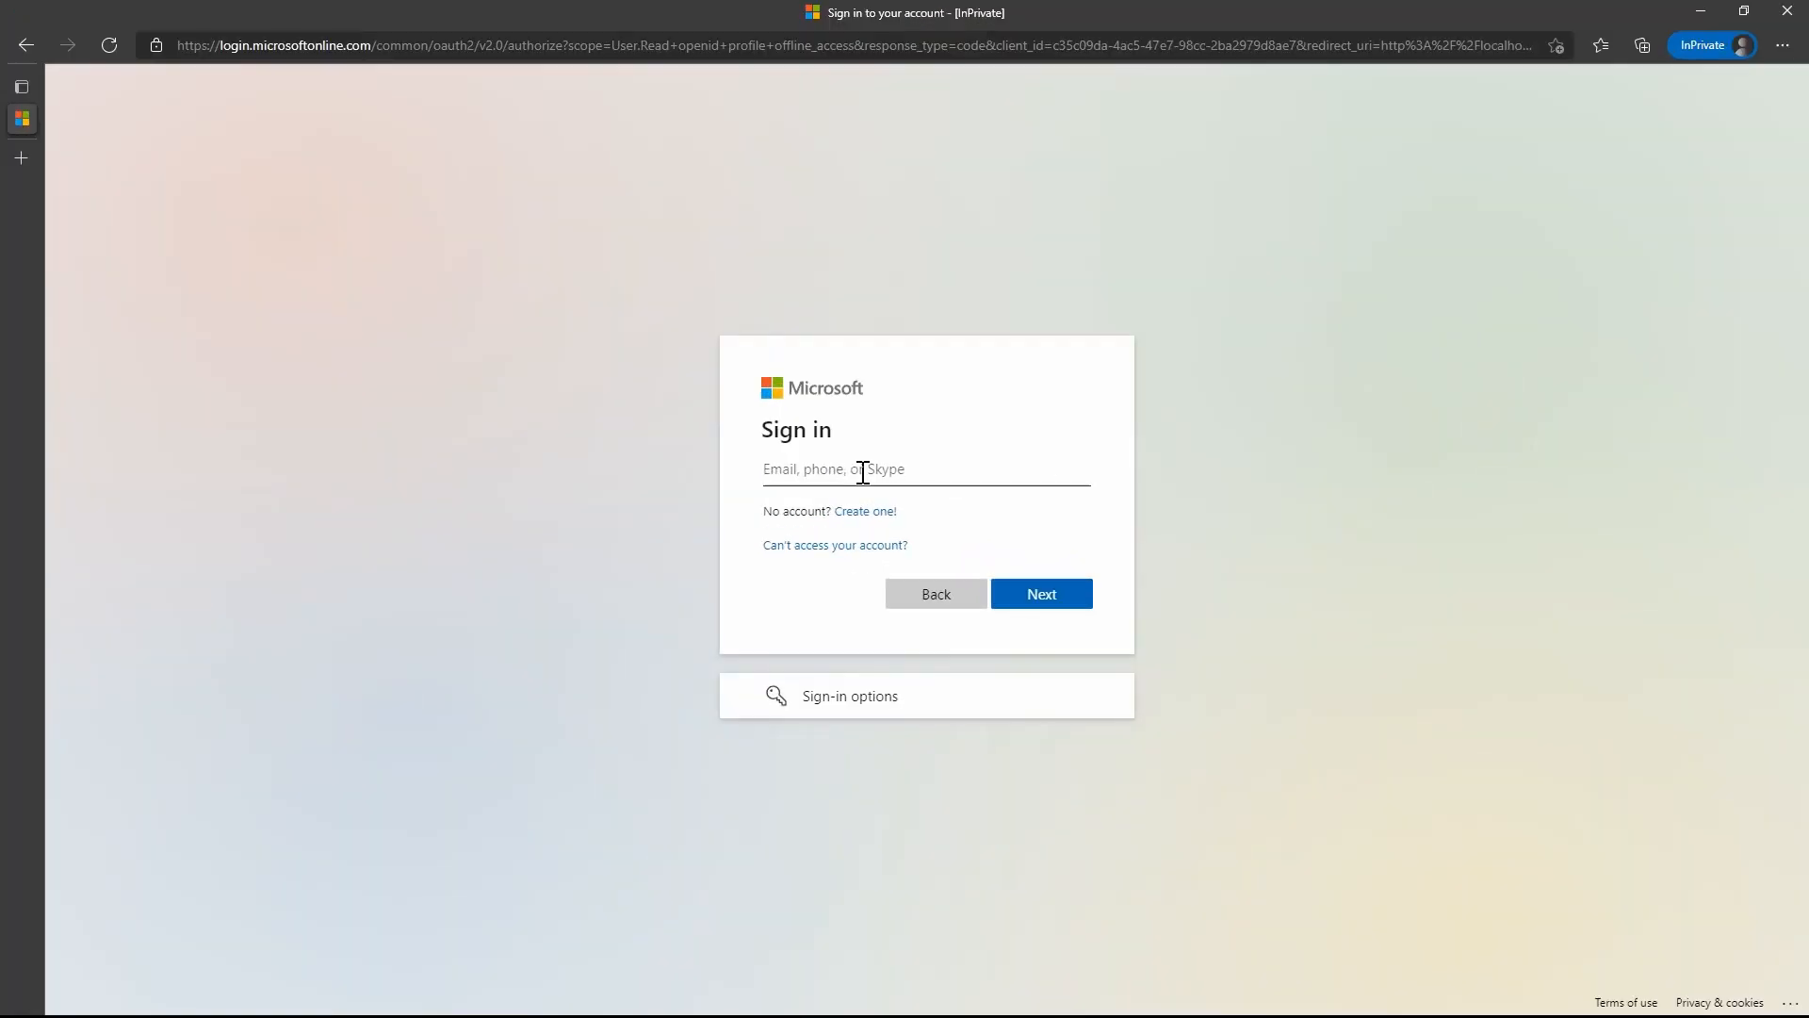
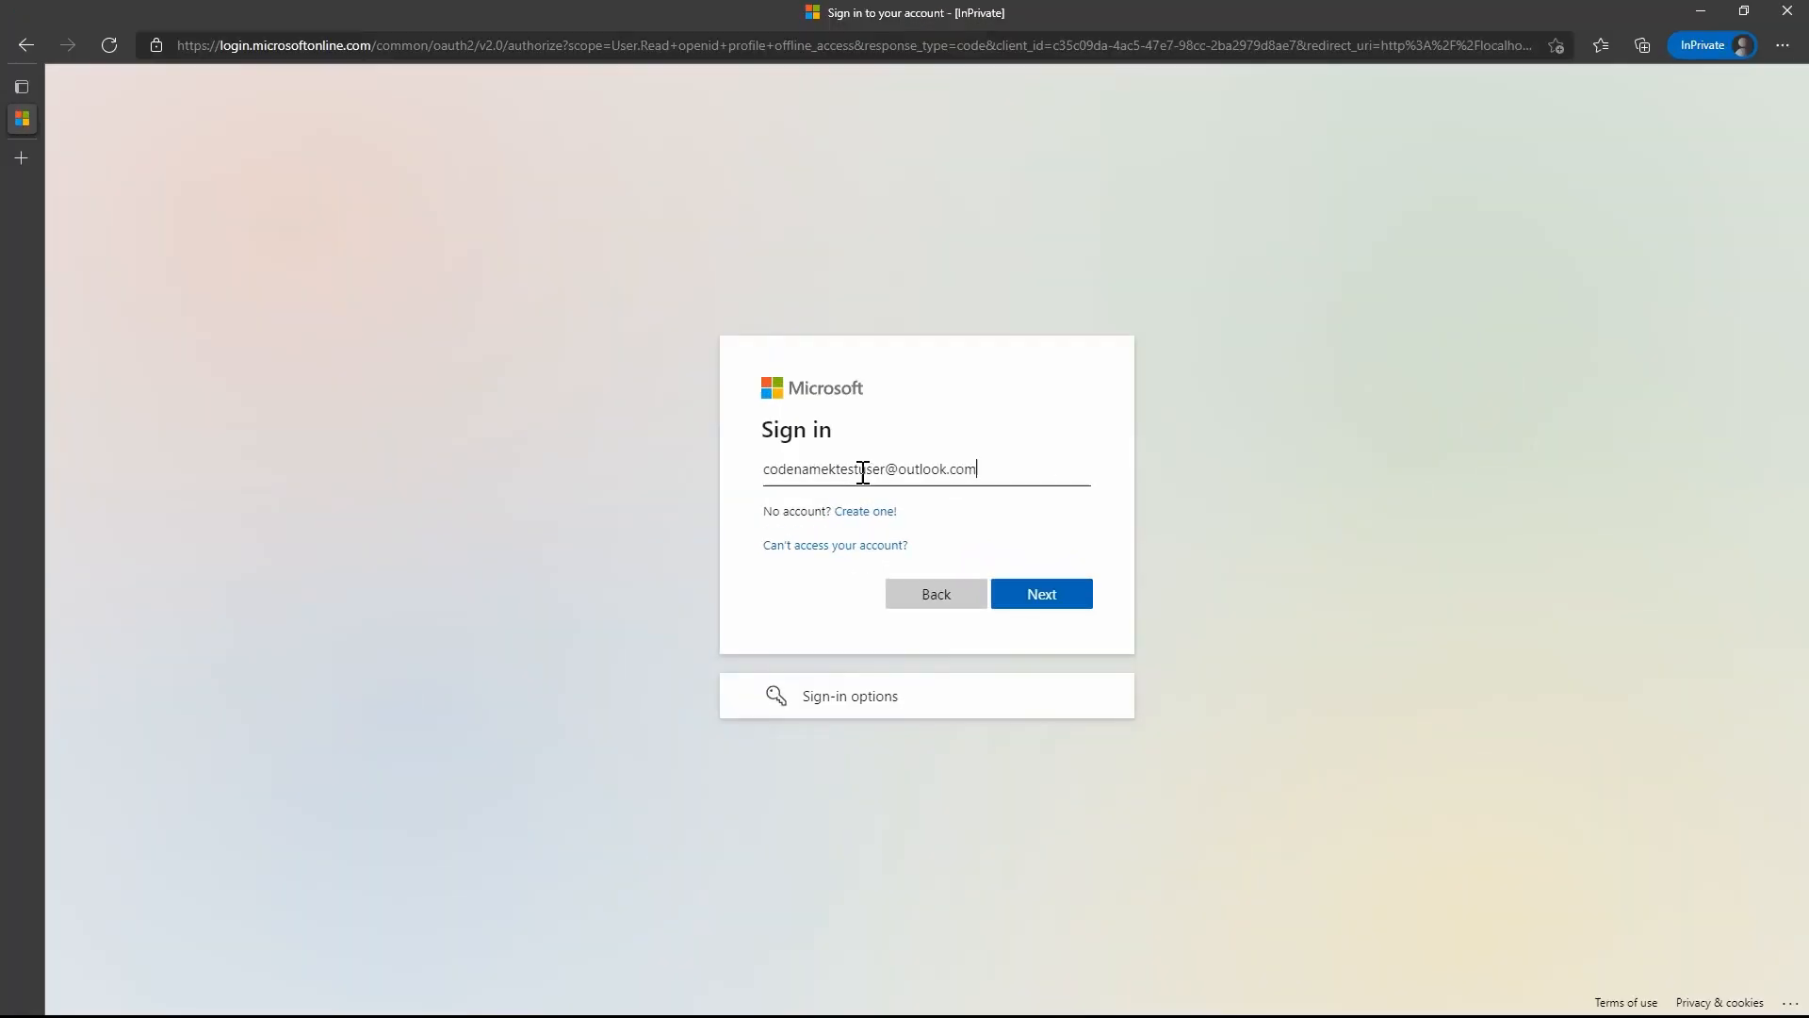
left_click(1041, 594)
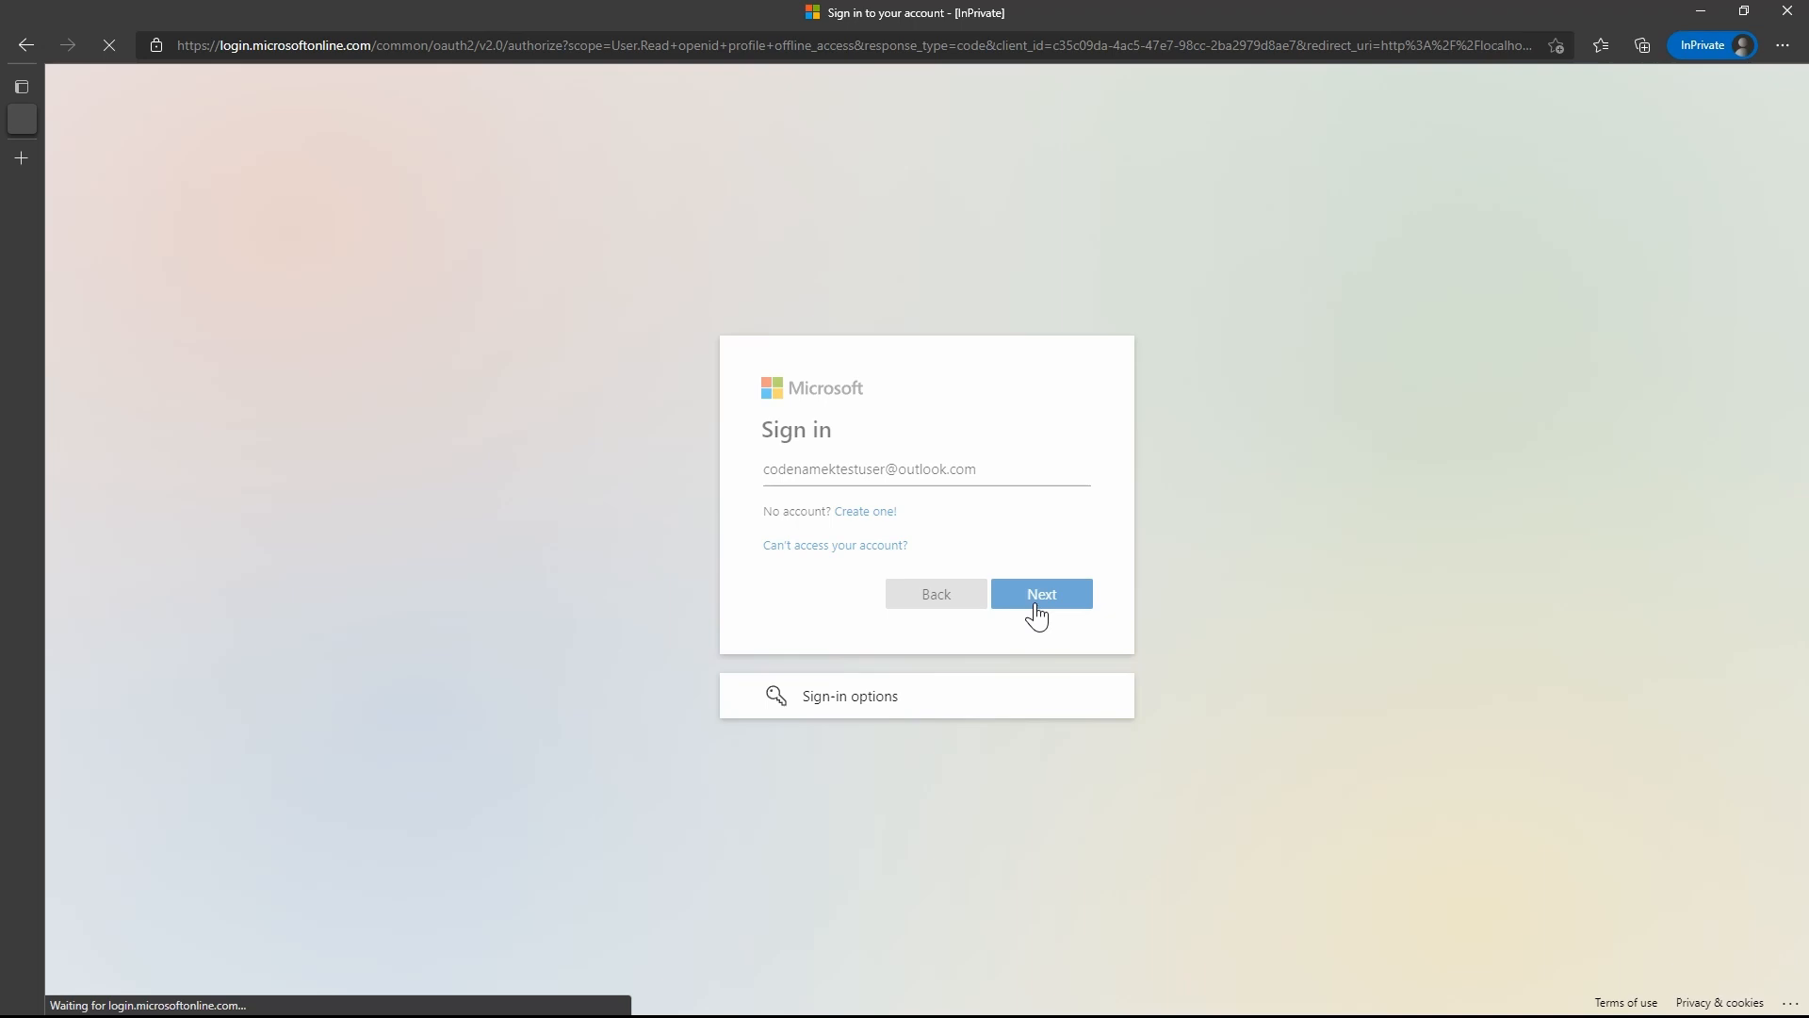
left_click(1041, 594)
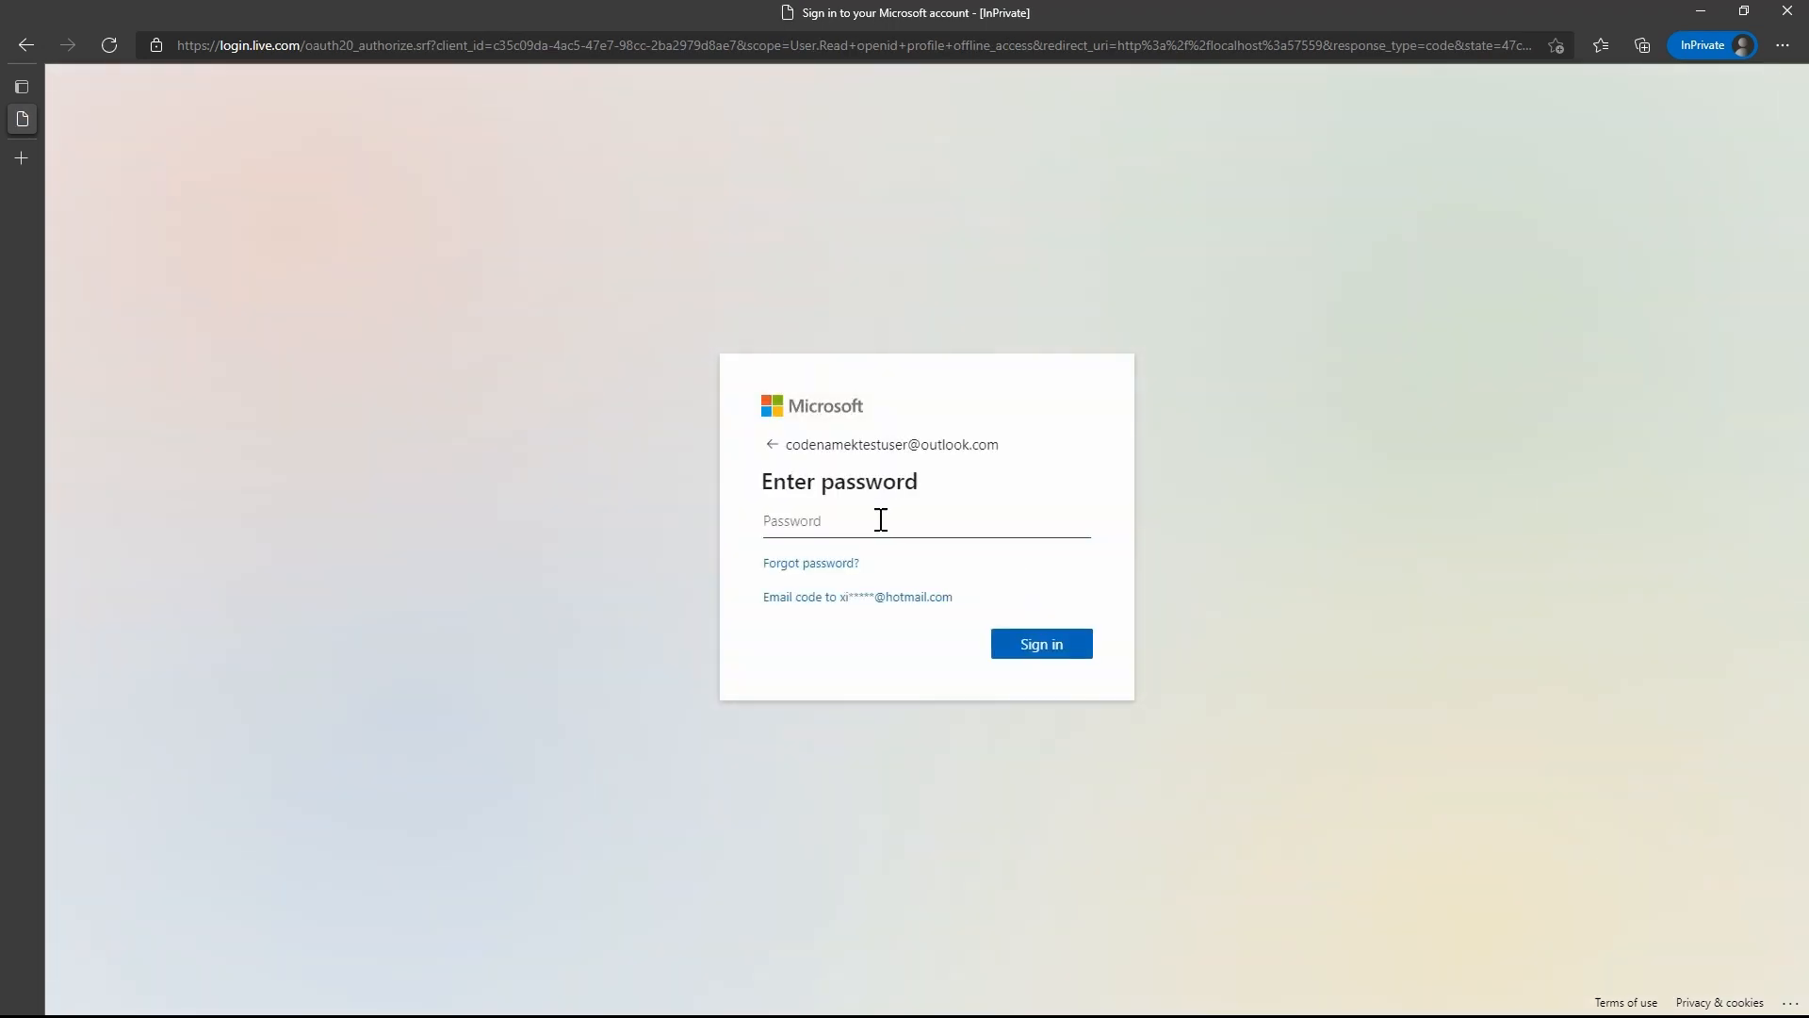
left_click(1040, 645)
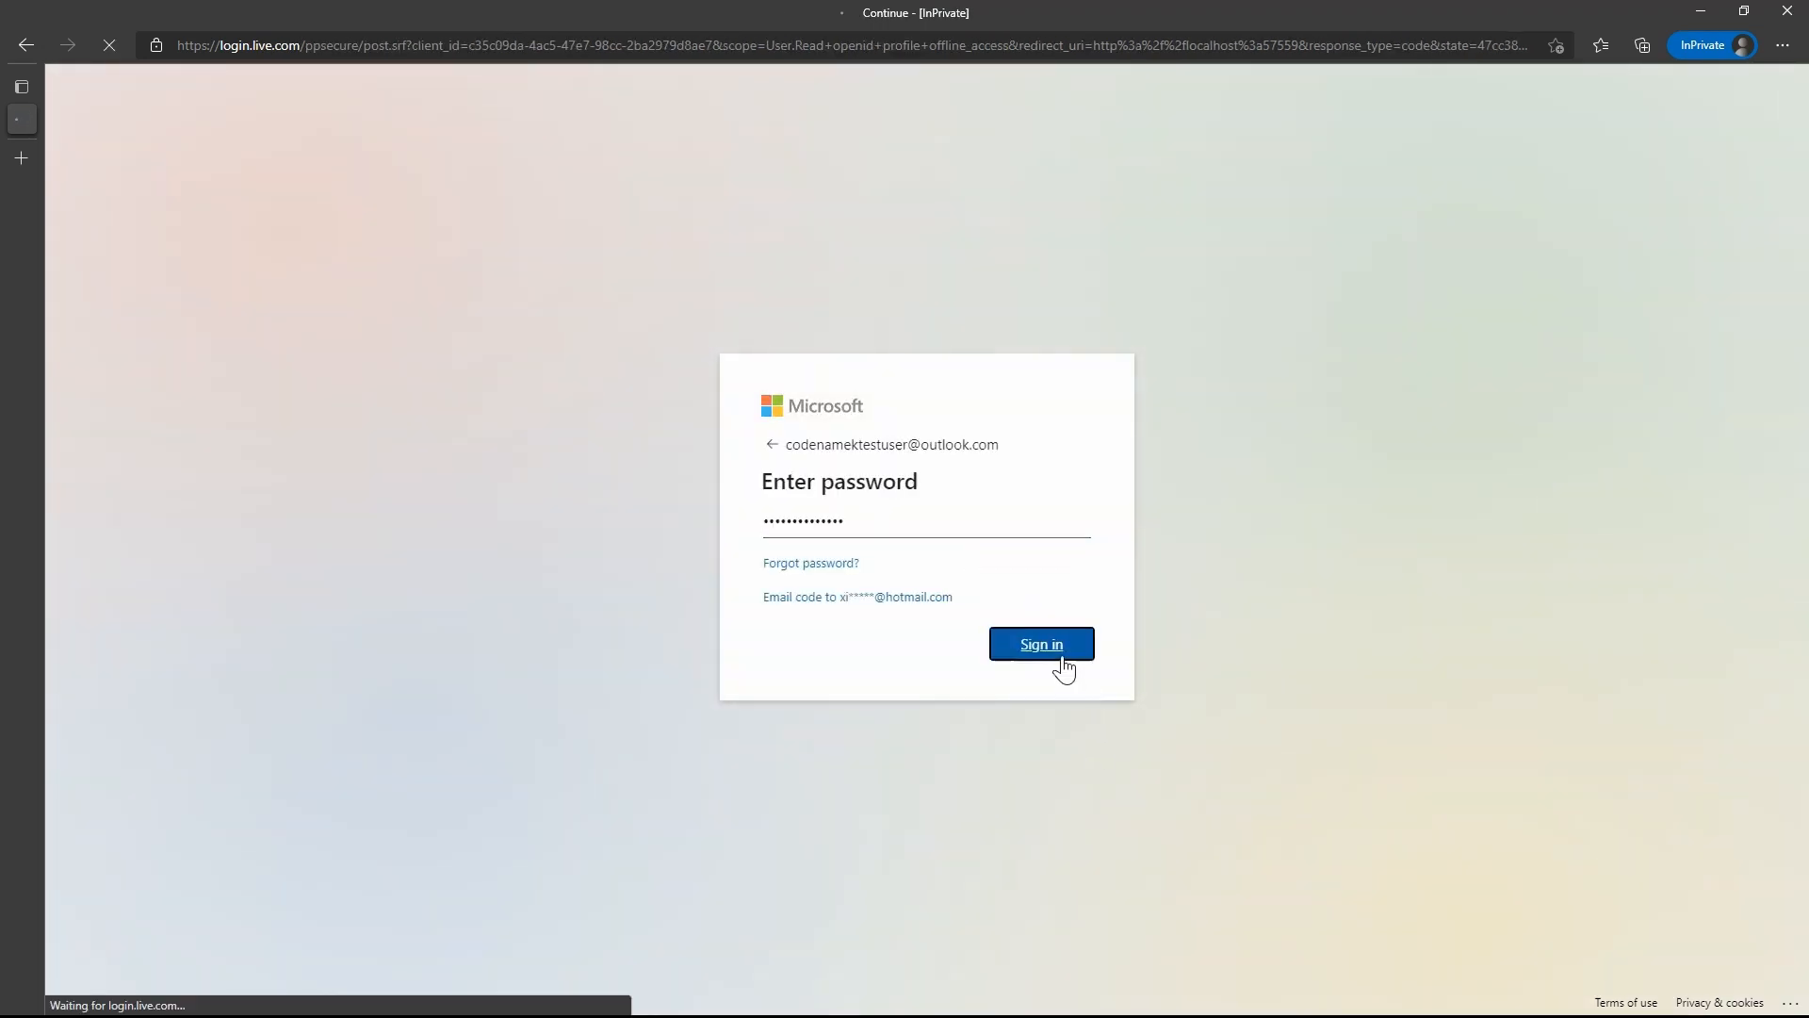
left_click(1040, 645)
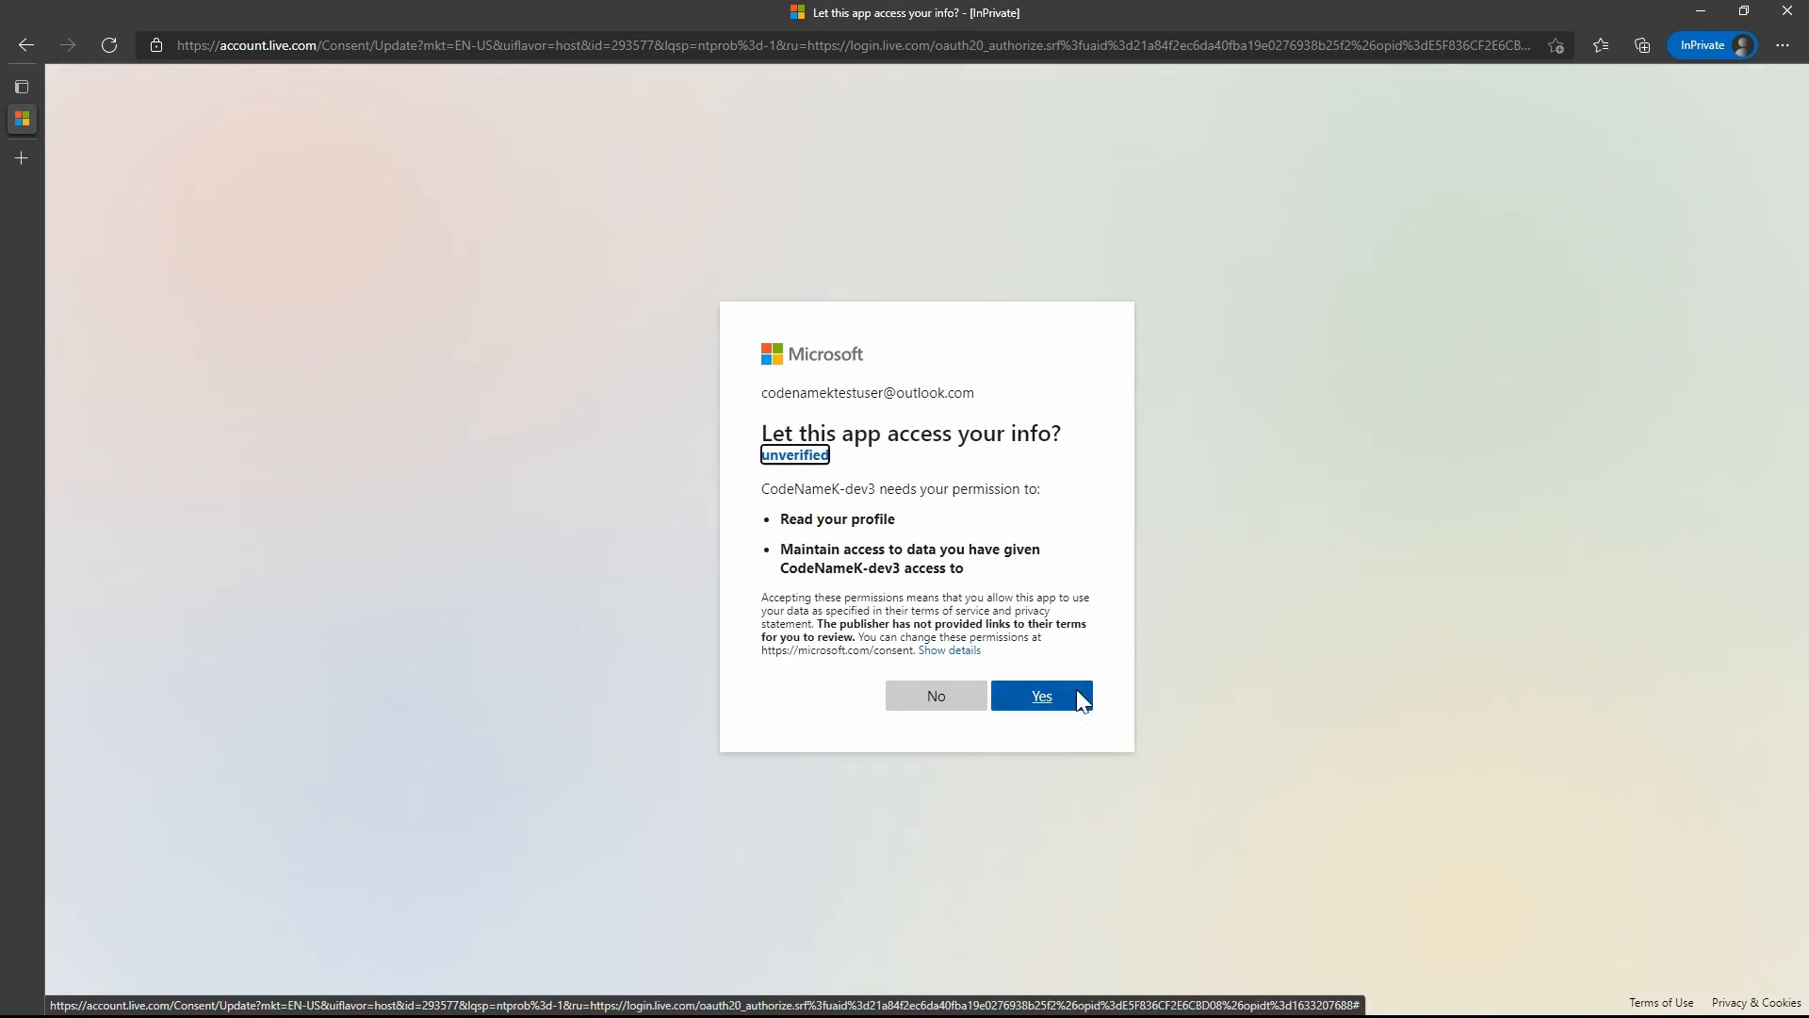
- Grant the app access to the profile with Yes, reaching the Authentication Completed page
left_click(1041, 695)
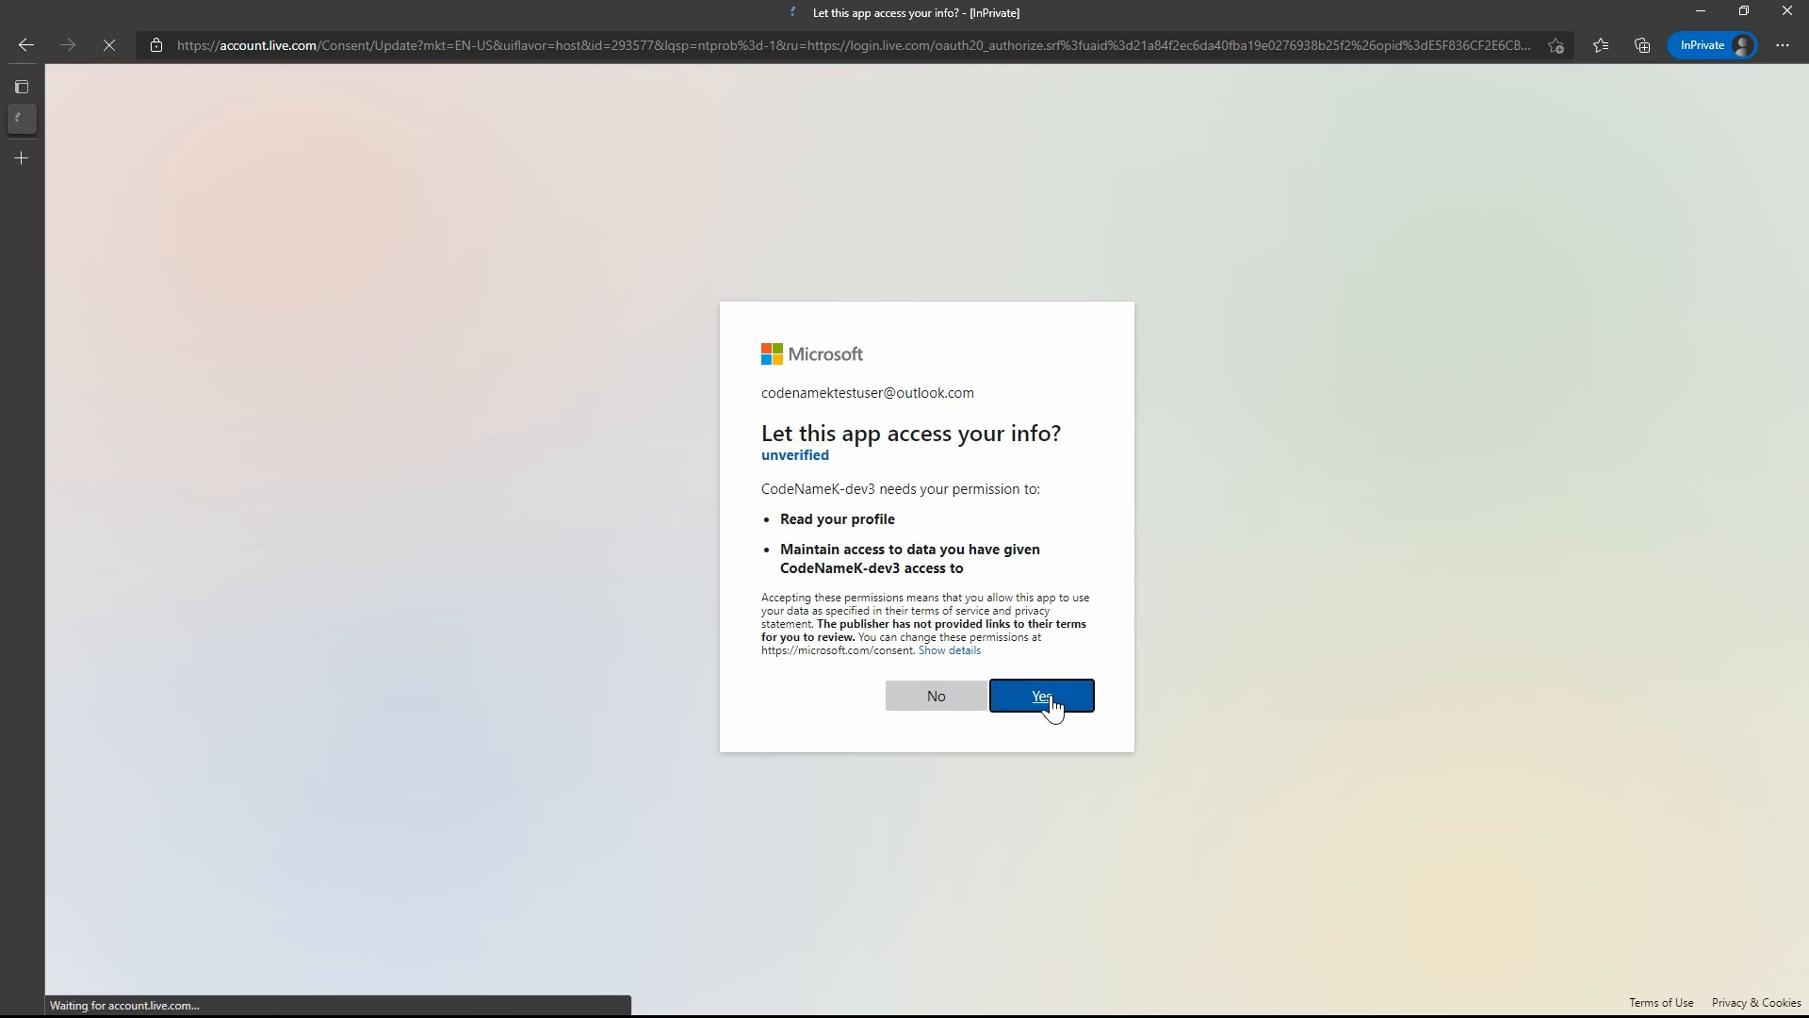
left_click(1041, 696)
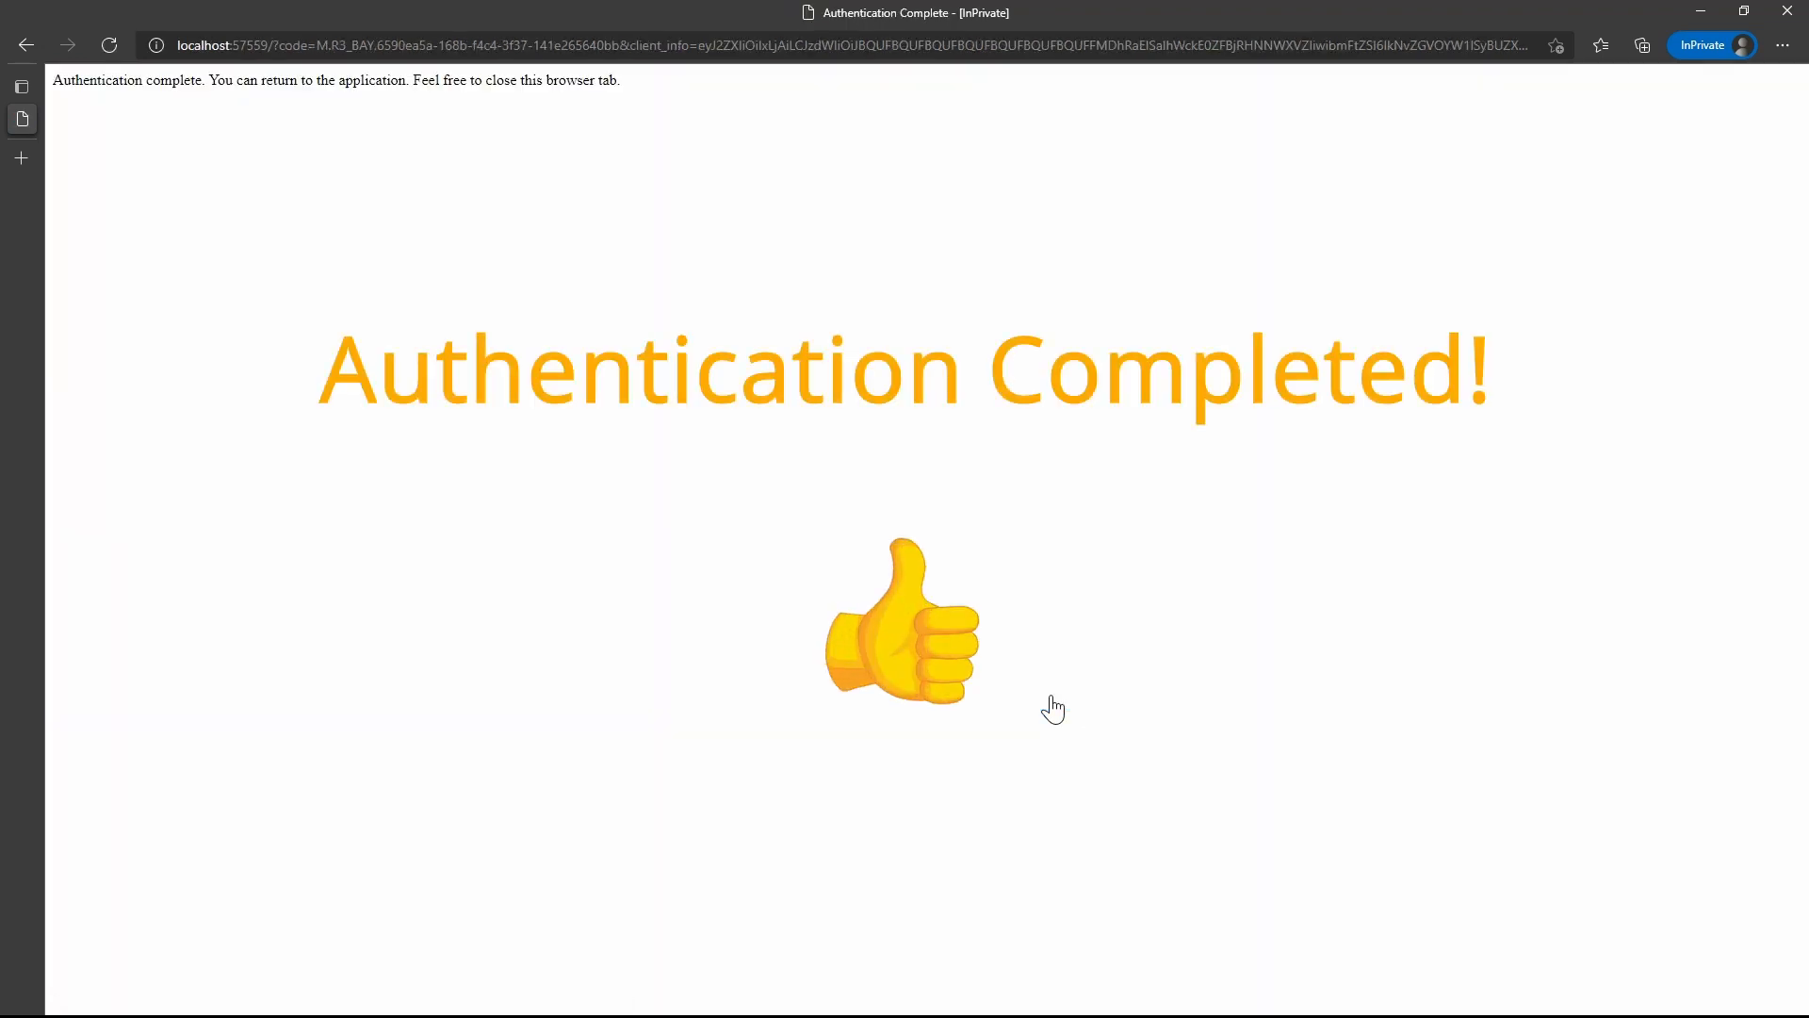